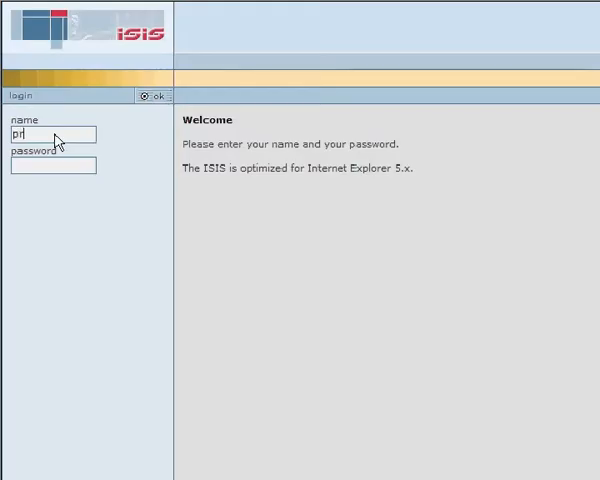
- Enter the user name and password on the ISIS welcome screen
text(es)
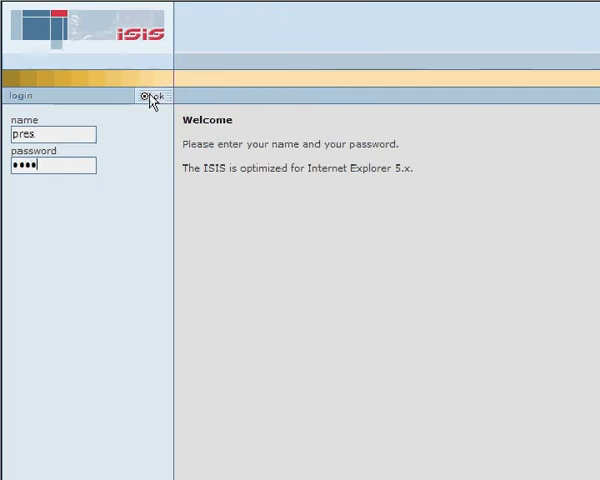
- Log in and expand the Wella country sites to reach Italy's High Hair it 2004 project
click(150, 96)
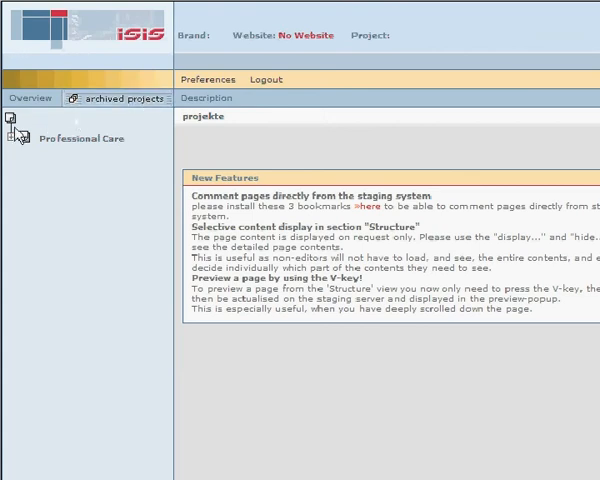
click(12, 136)
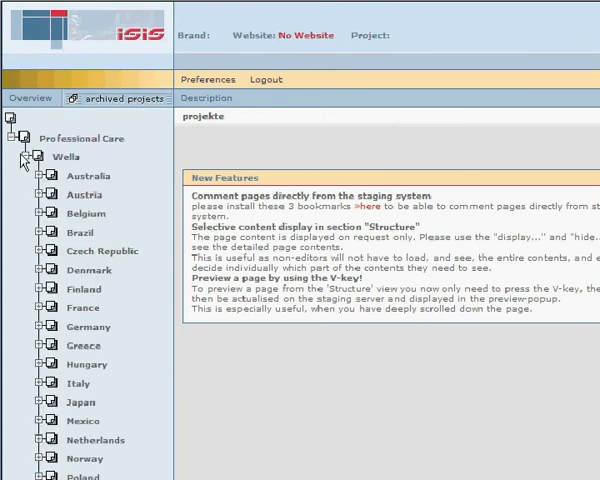
scroll(down, 3)
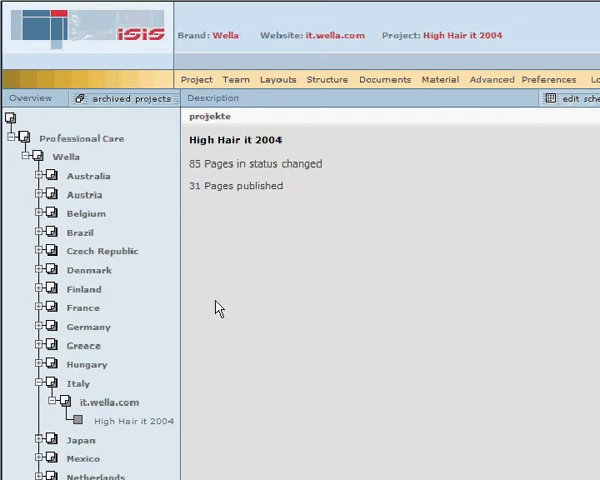
- Show the High Hair site structure with its preview and start copying it to another project
click(328, 80)
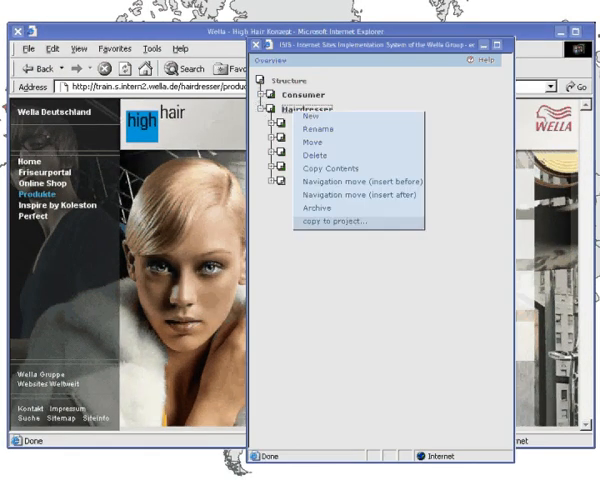
click(332, 220)
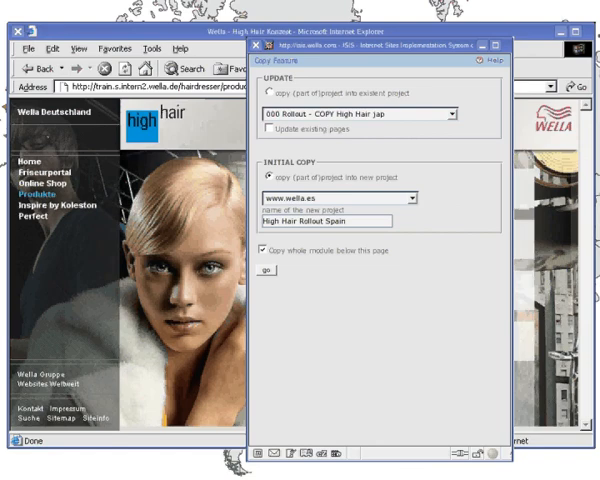
- Choose an initial copy into a new High Hair Rollout Spain project
click(264, 272)
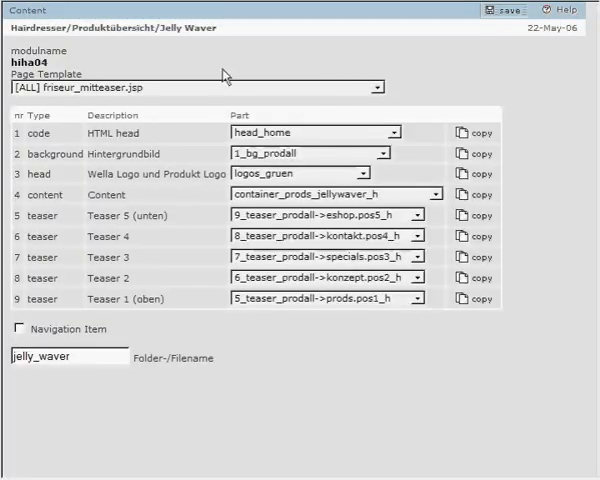
- Select the 'new logo' comment on the Jelly Waver page and begin a reply to it
click(476, 174)
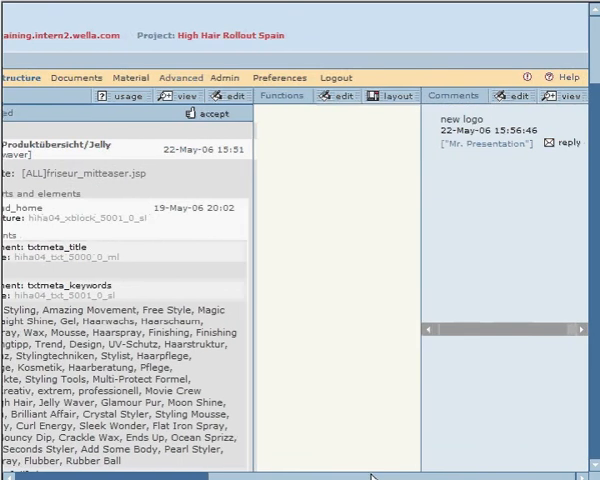
click(560, 142)
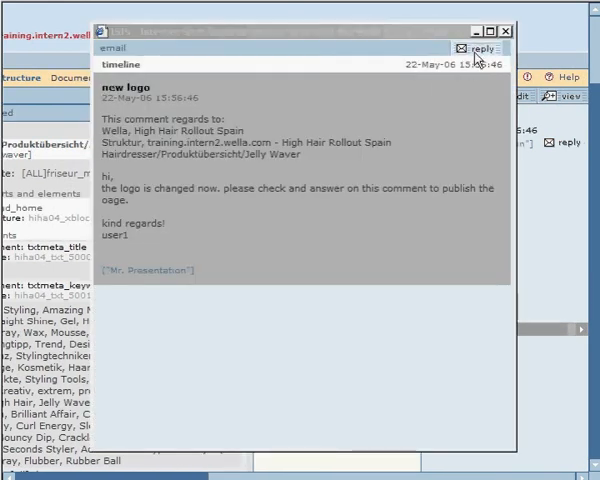
click(484, 48)
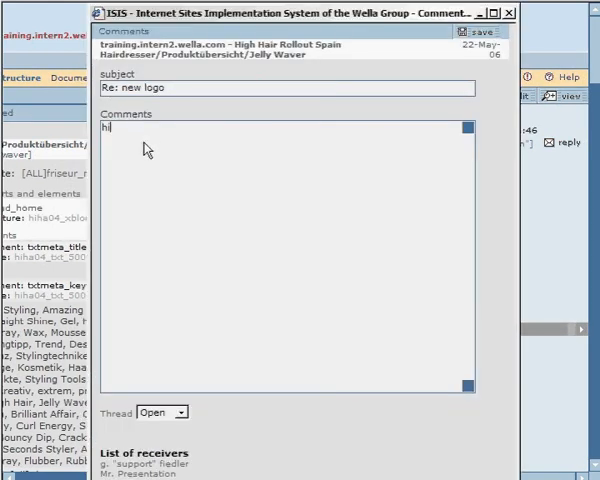